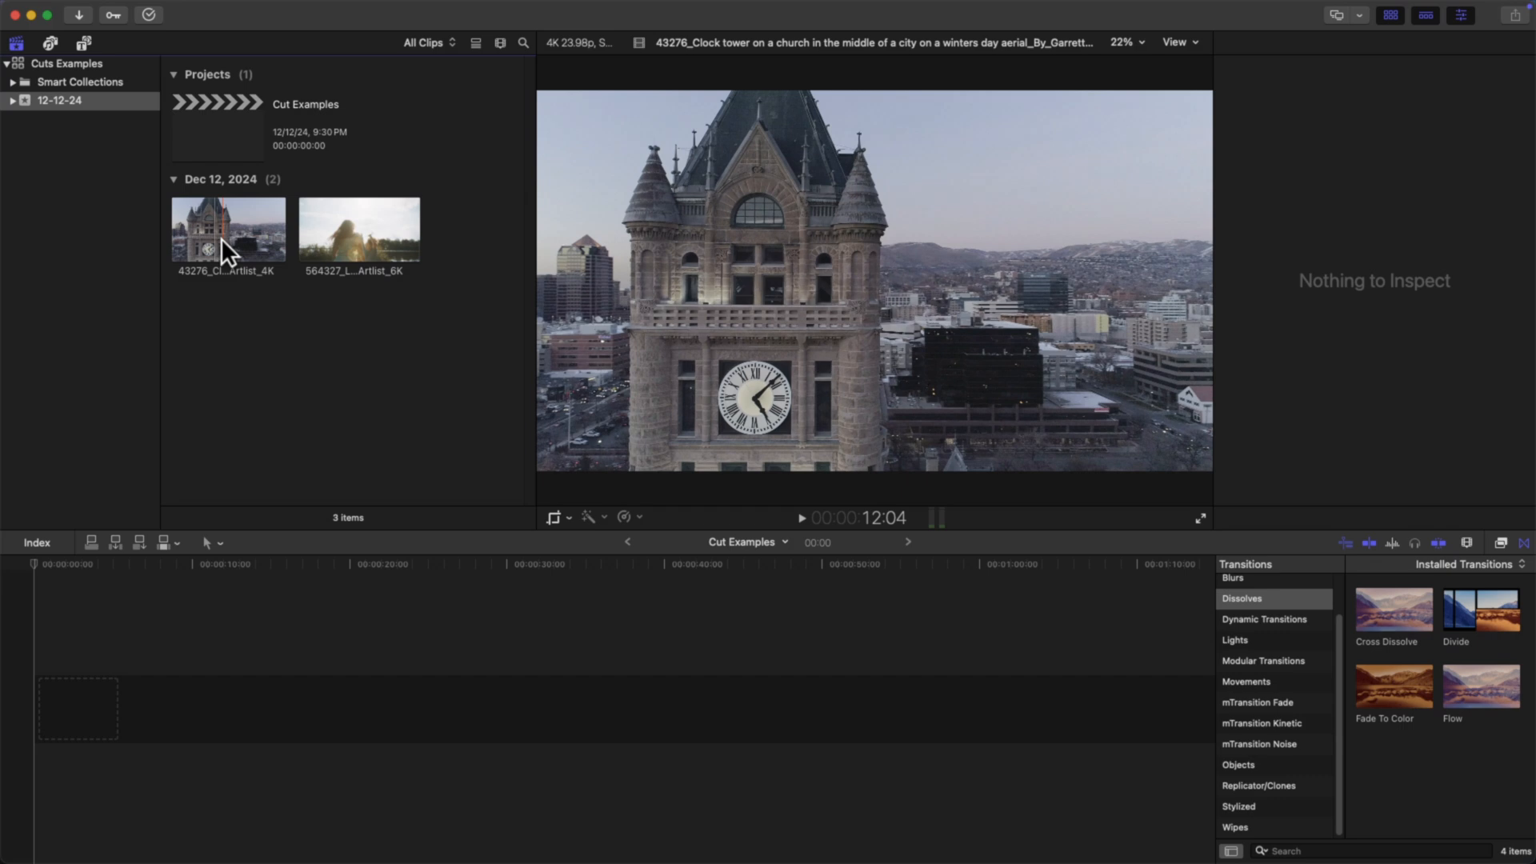
# - Append the clock tower aerial clip as the first clip of the Cut Examples timeline
pyautogui.click(226, 232)
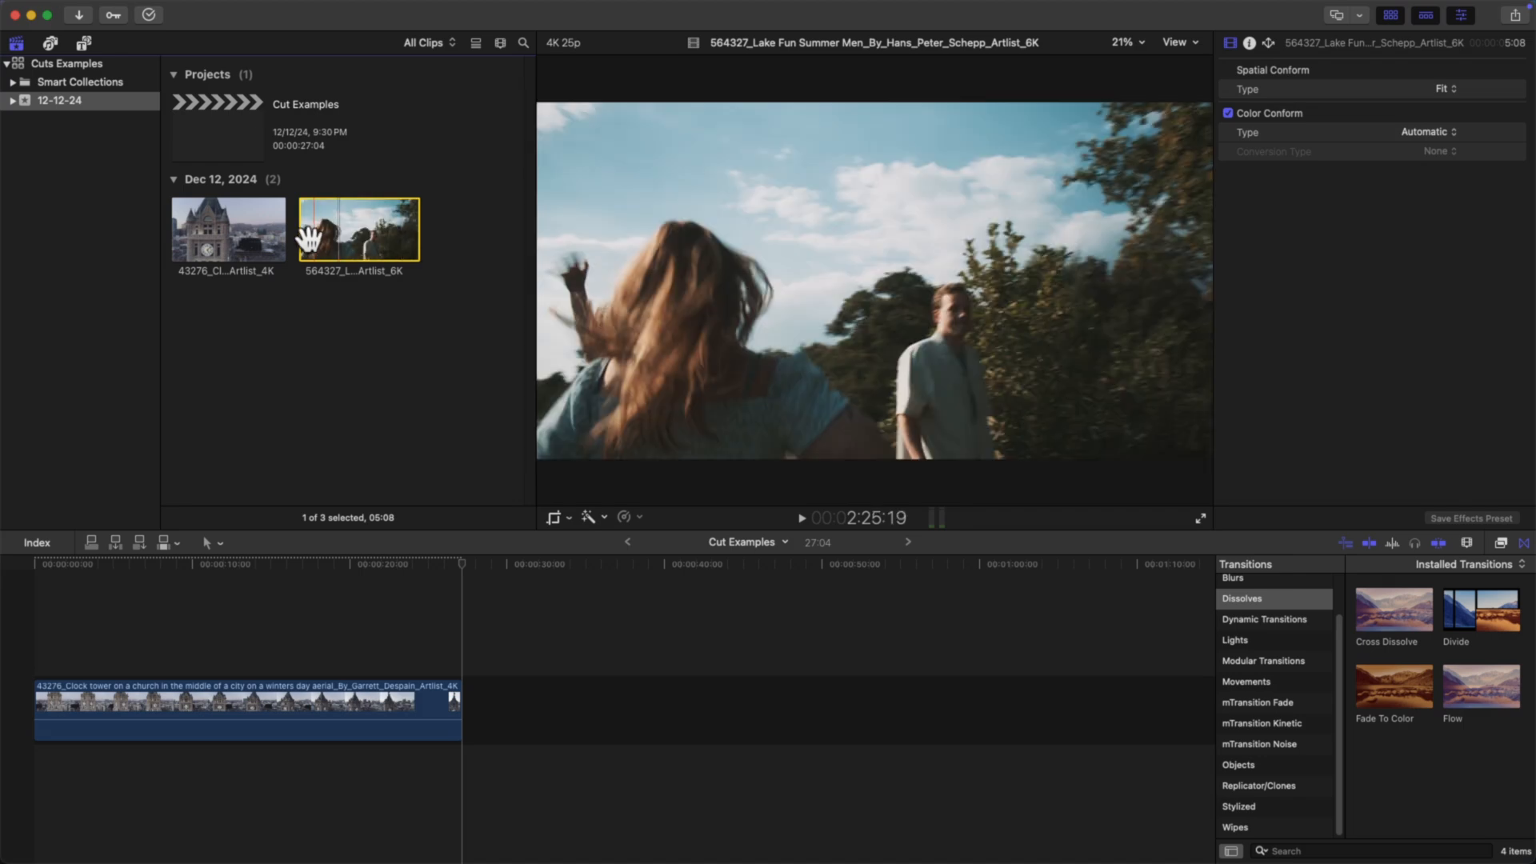
pyautogui.moveTo(357, 233)
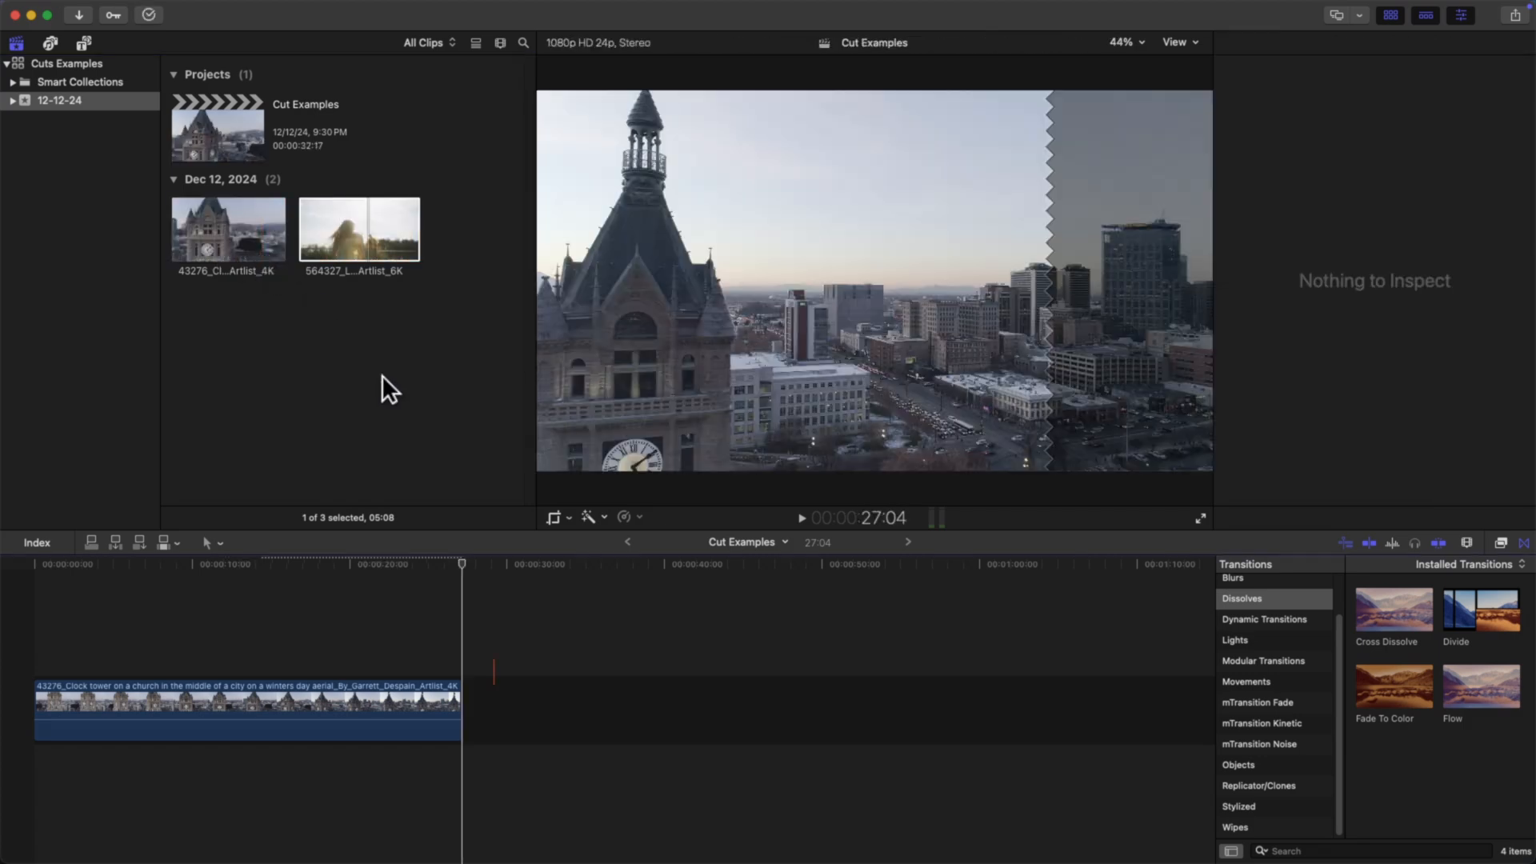
# - Append the lake clip after the clock tower clip and select the clock tower clip
pyautogui.click(357, 230)
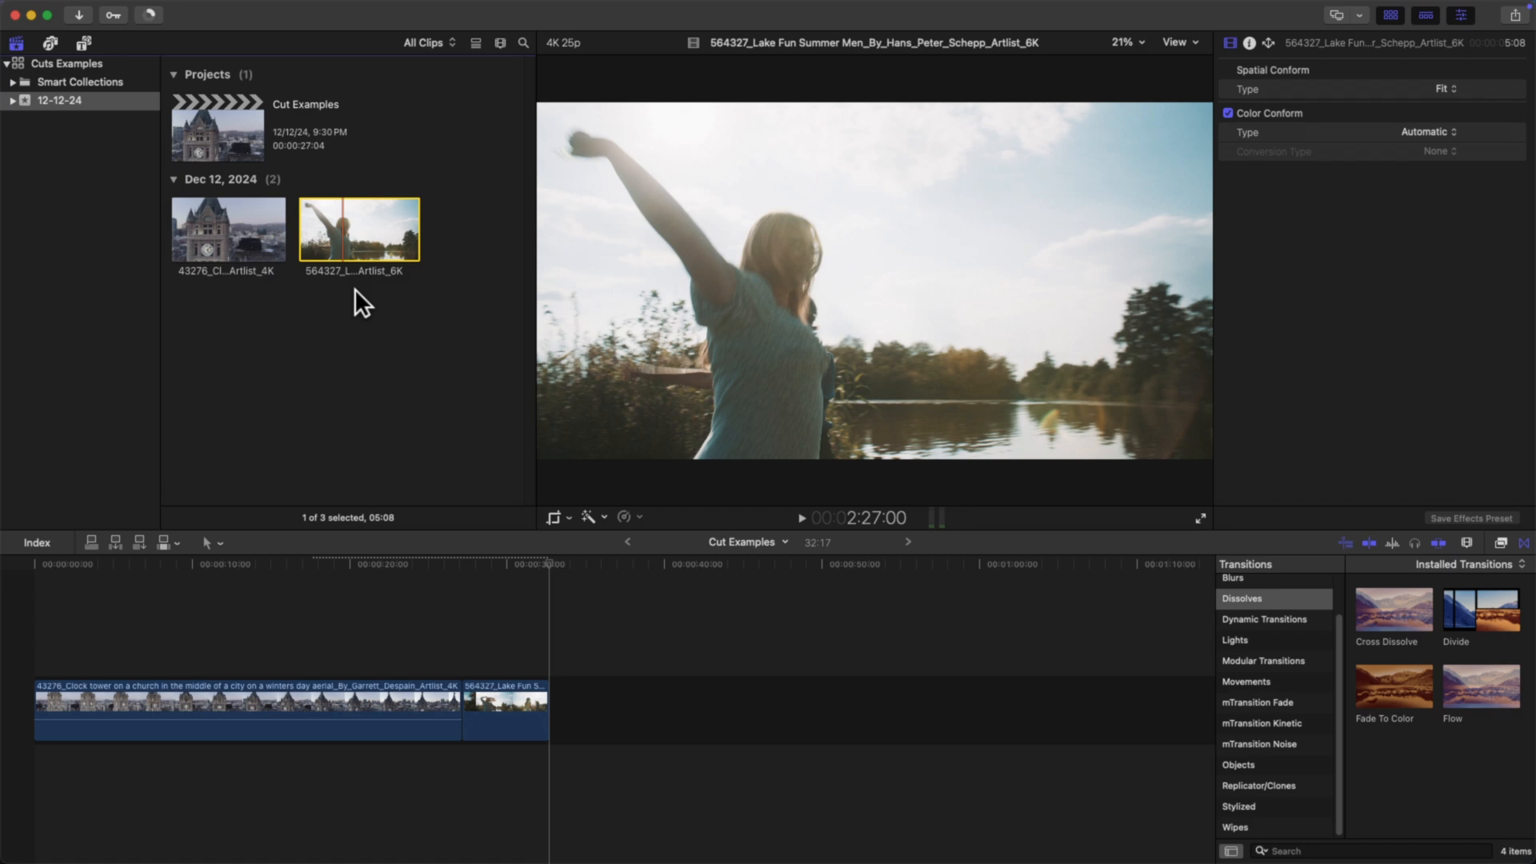
pyautogui.click(448, 636)
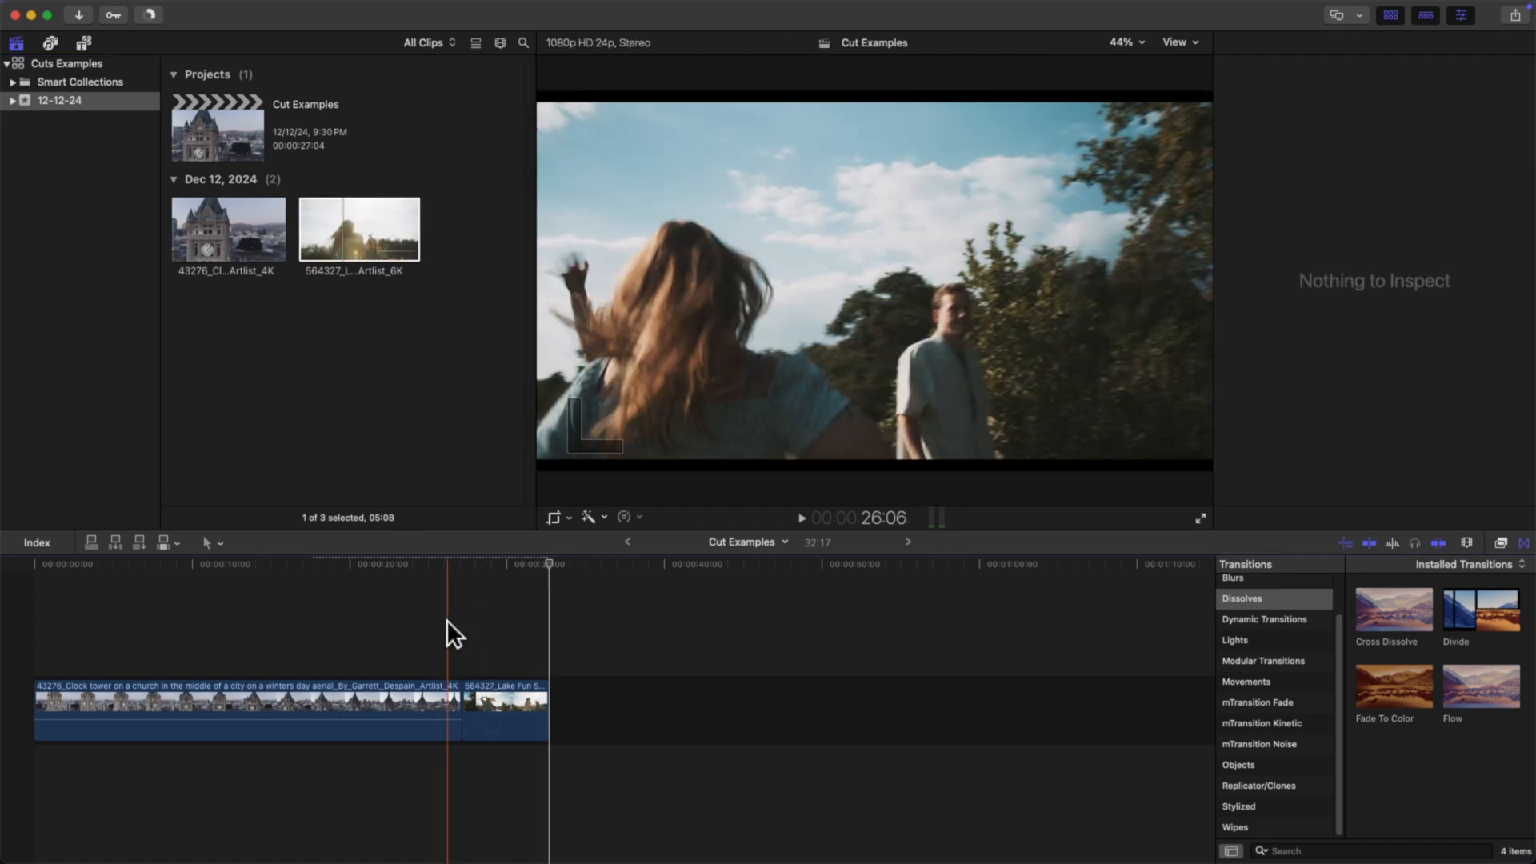
pyautogui.click(403, 740)
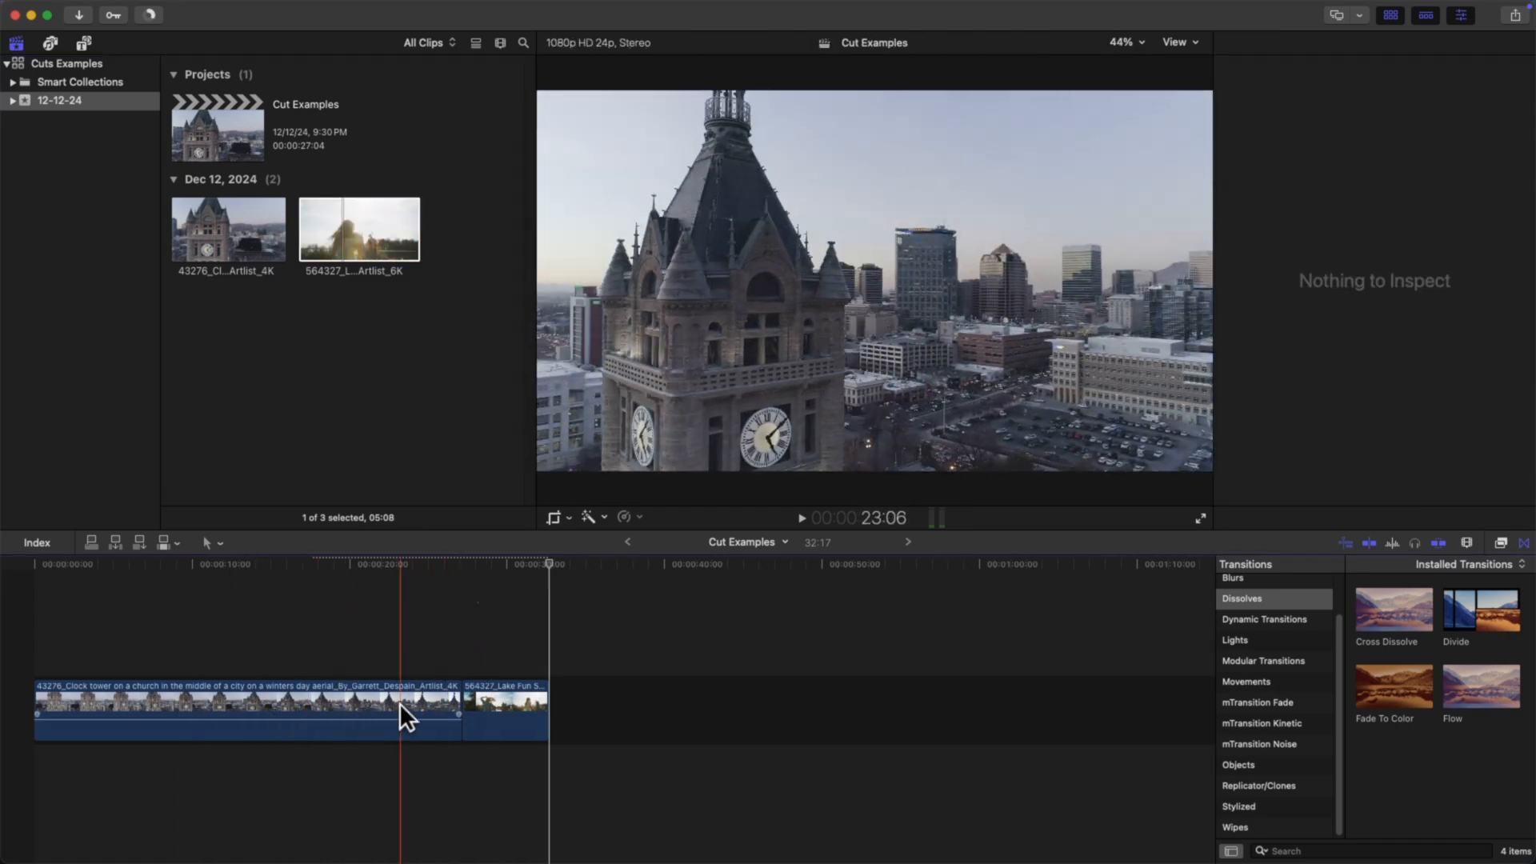
pyautogui.click(381, 569)
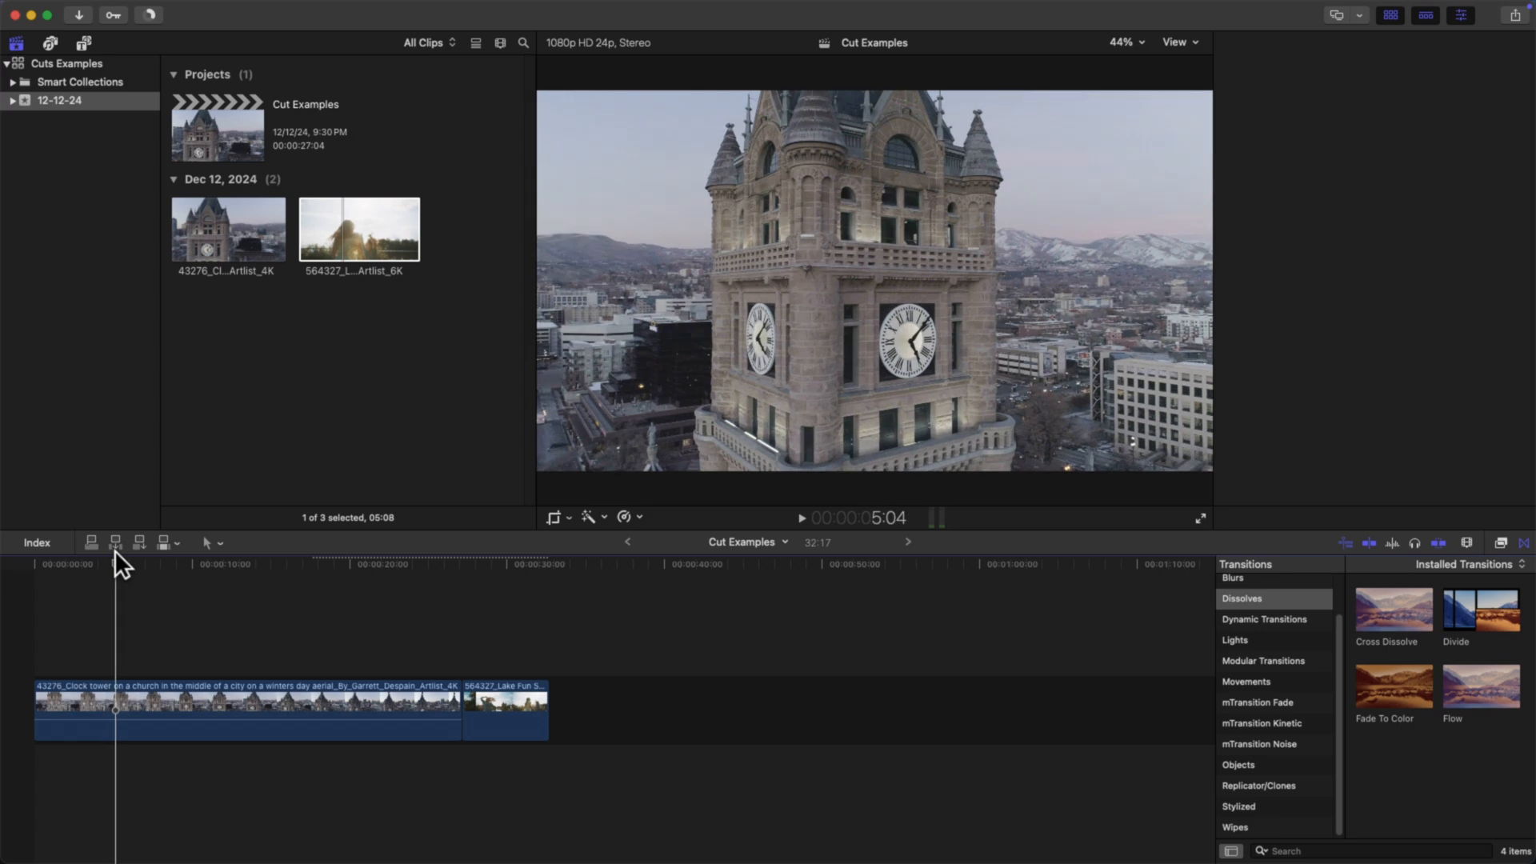
# - Trim about ten seconds off the clock tower clip and mark where its fast section begins
pyautogui.click(1460, 16)
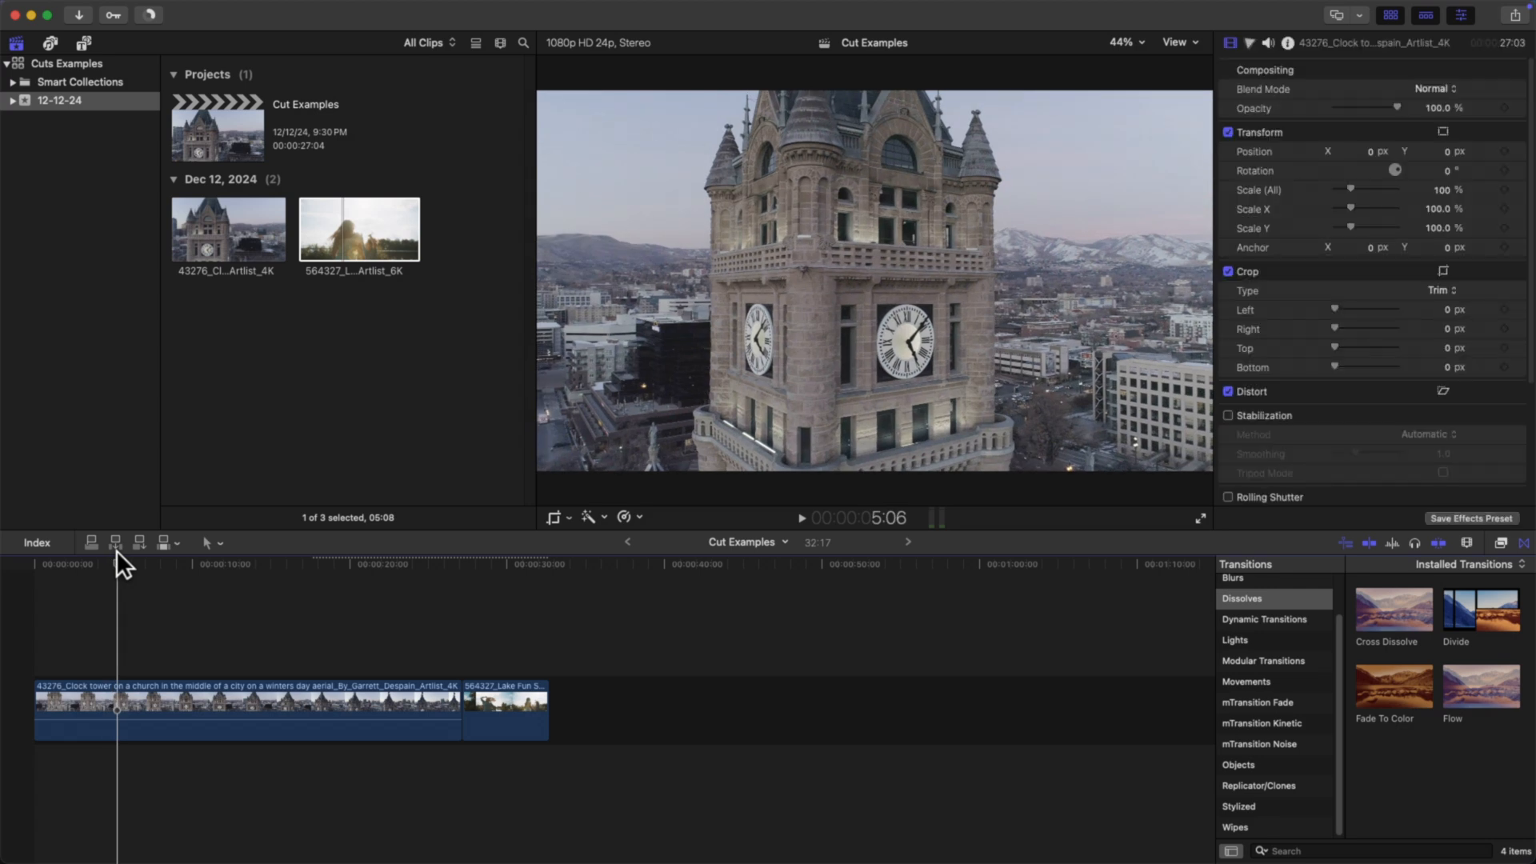
pyautogui.click(285, 569)
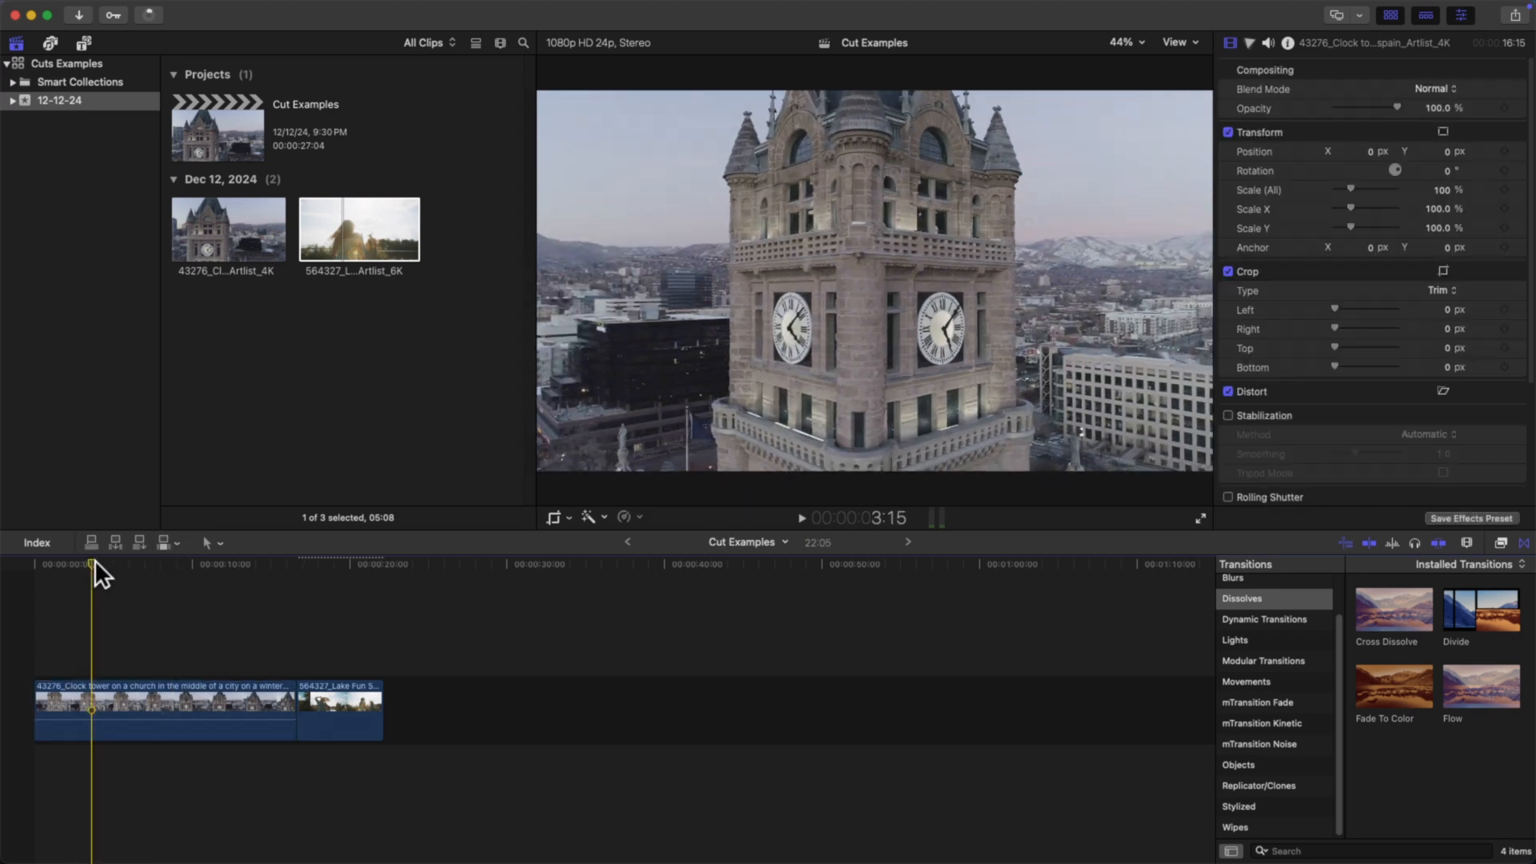
pyautogui.click(56, 575)
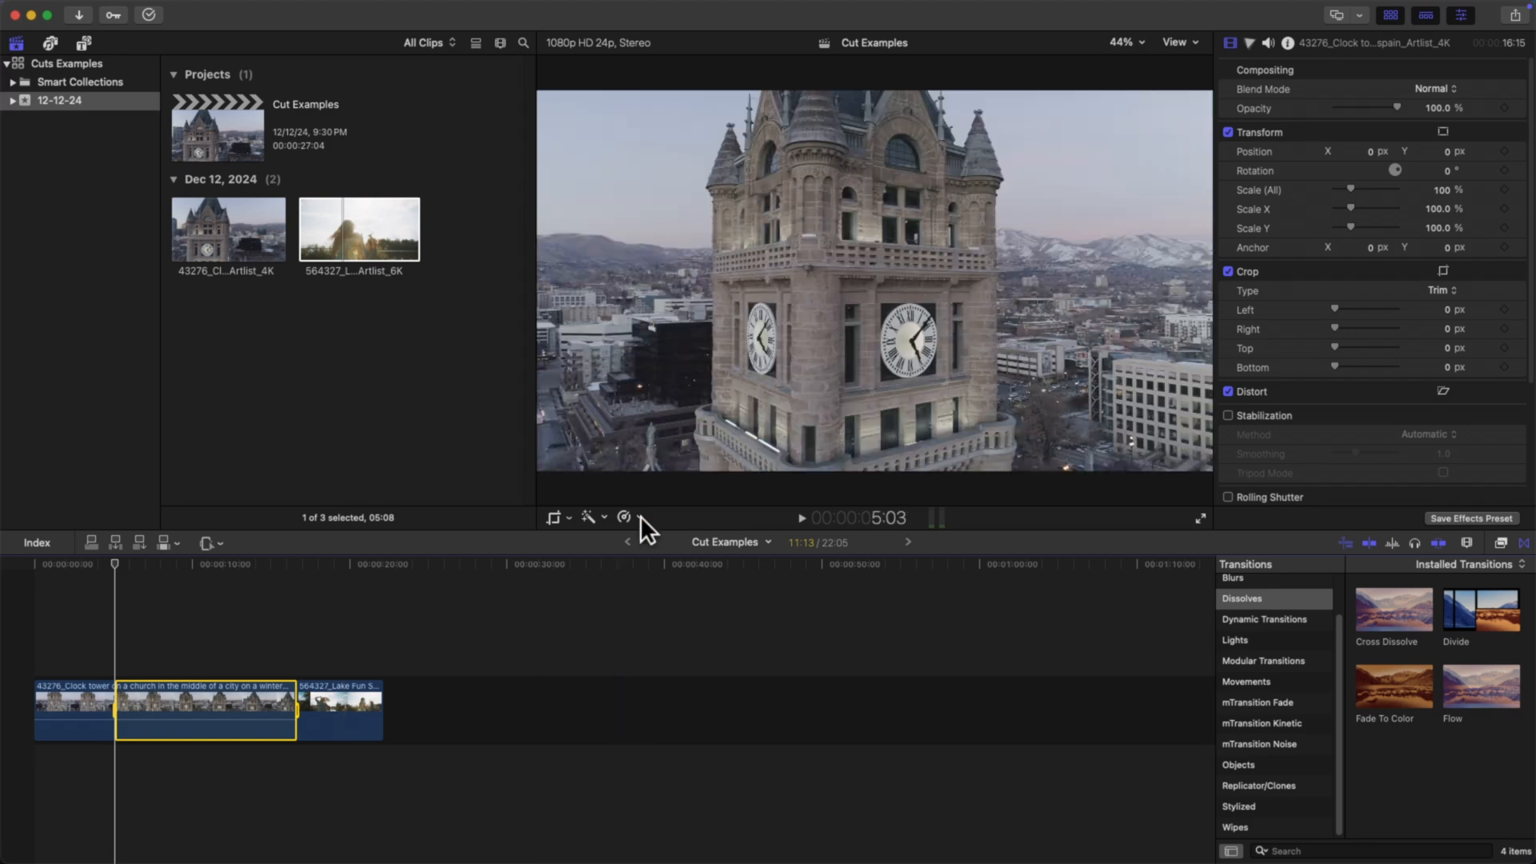
# - Retime the clock tower clip from about five seconds to its end to Fast 8x
pyautogui.click(625, 517)
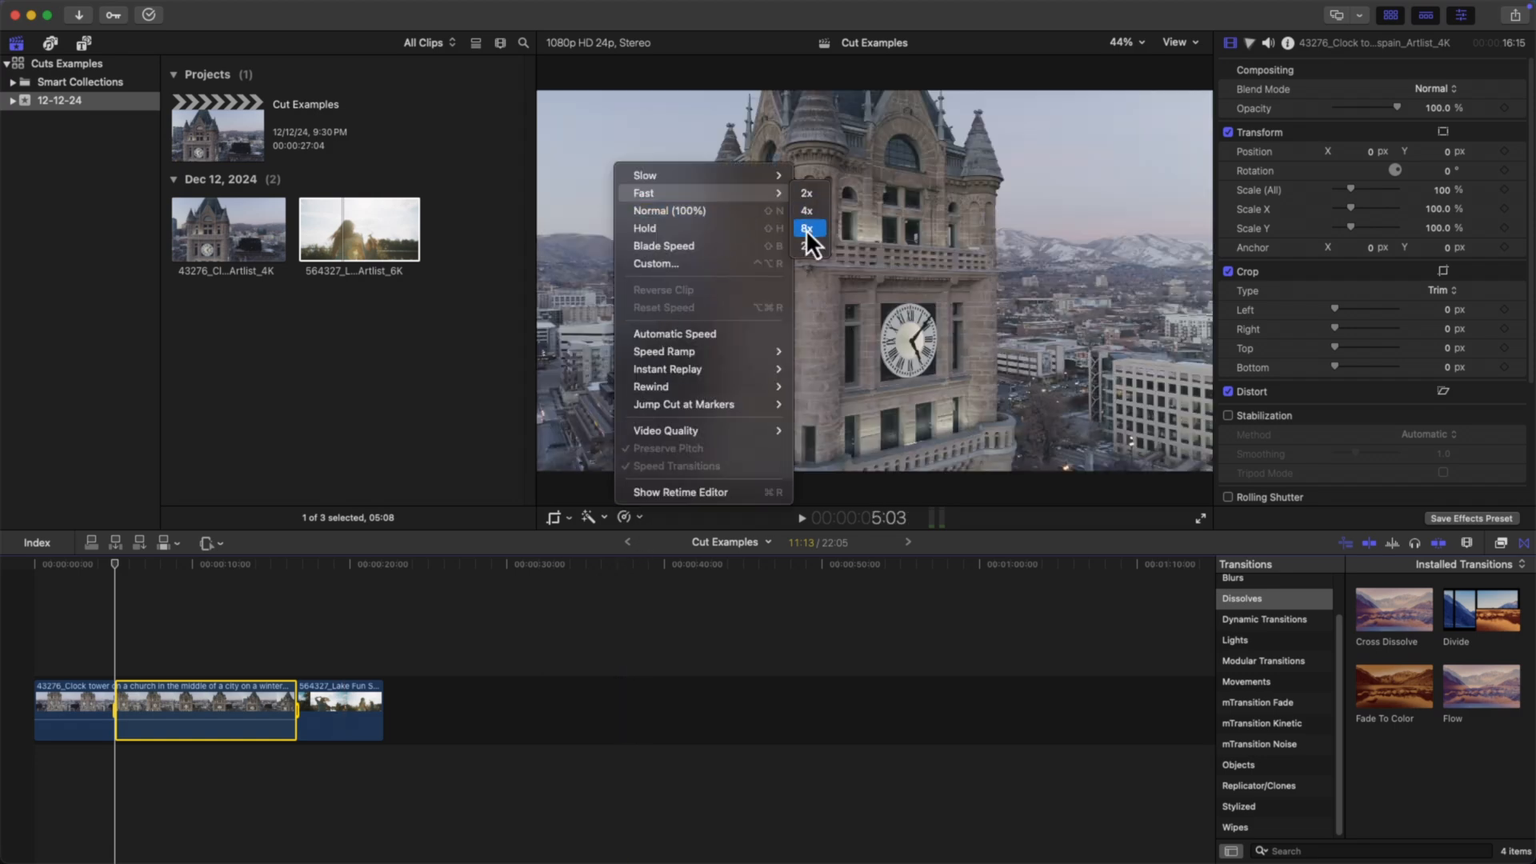
pyautogui.click(809, 228)
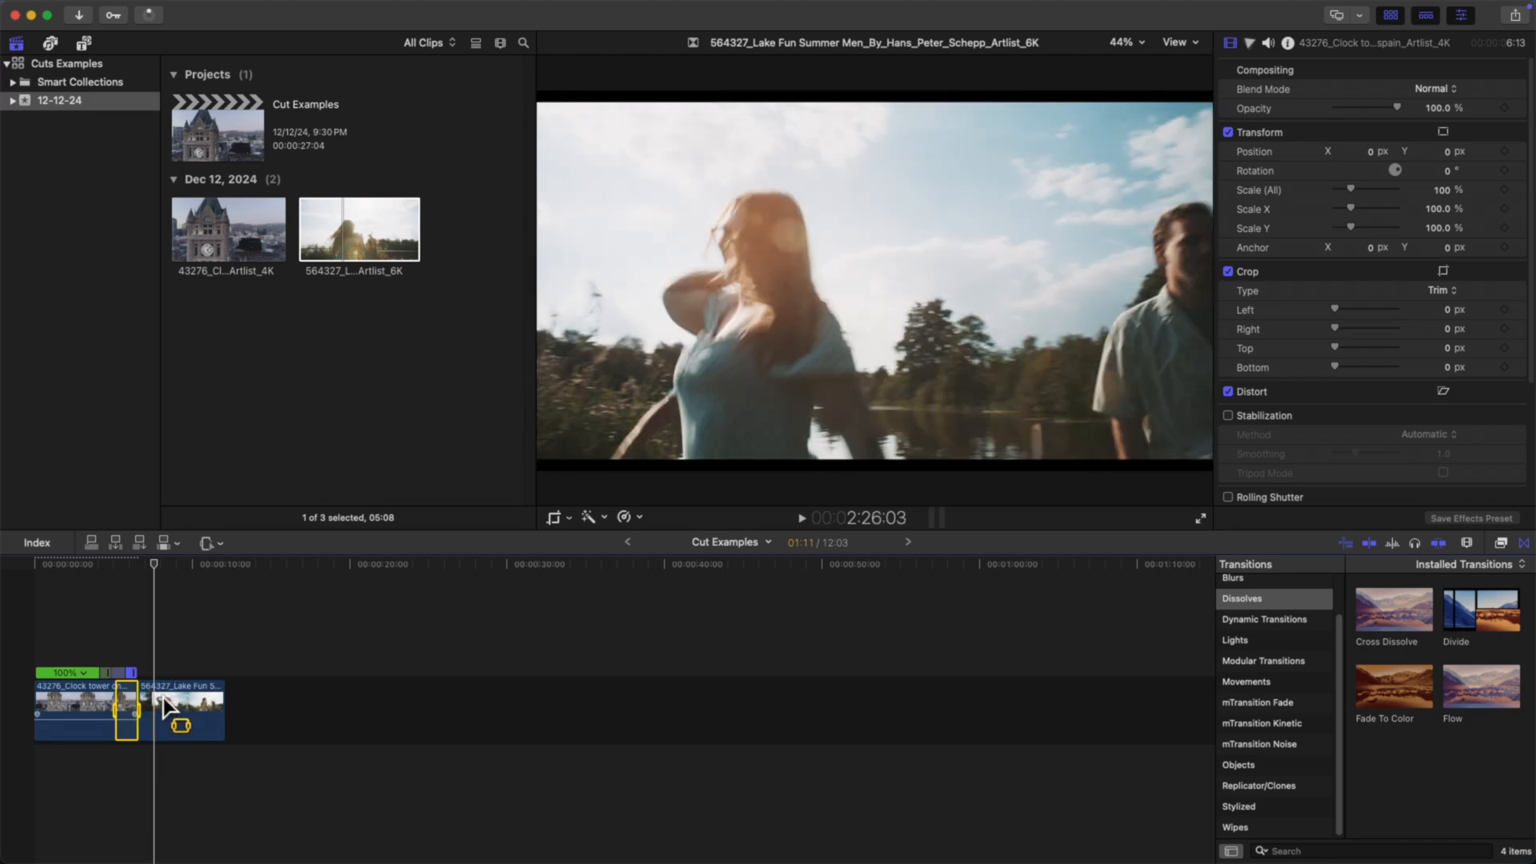
# - Retime the lake clip's opening second or so to Fast 8x, bringing the project to about ten seconds
pyautogui.click(153, 565)
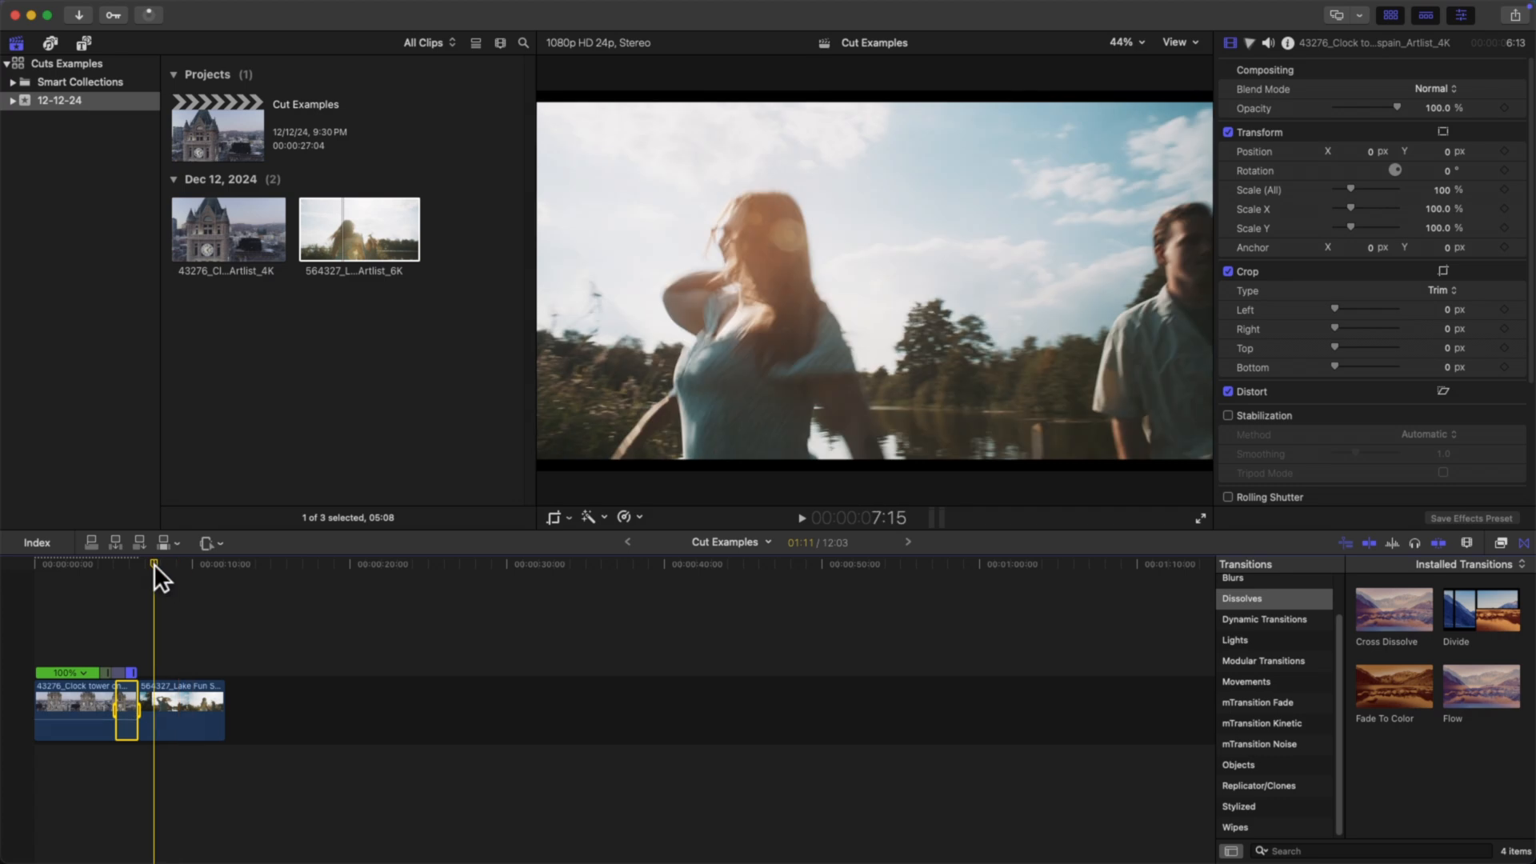
pyautogui.click(176, 713)
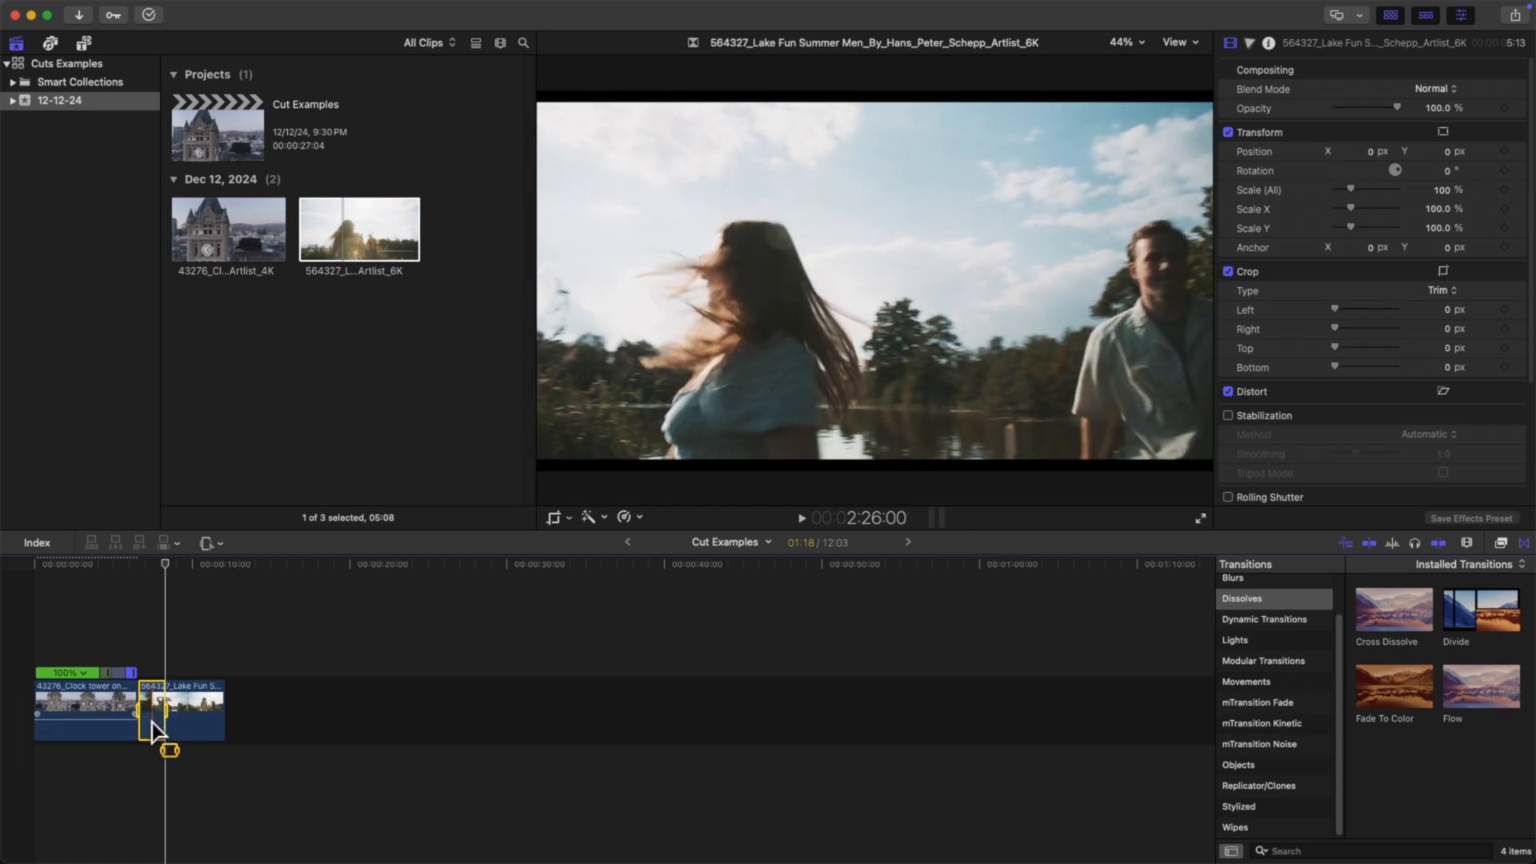
pyautogui.click(627, 517)
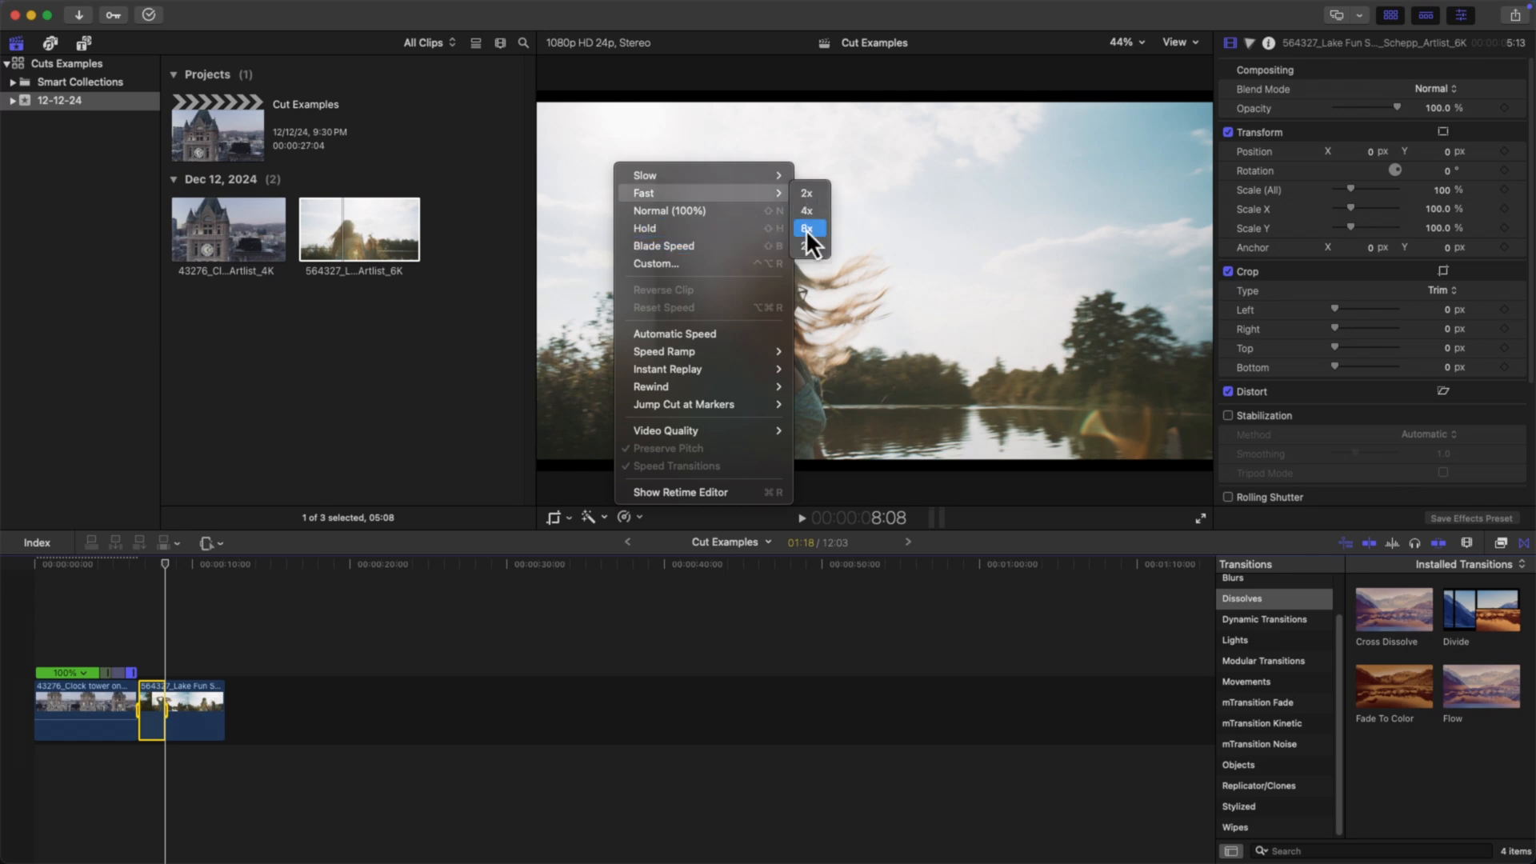
pyautogui.click(809, 229)
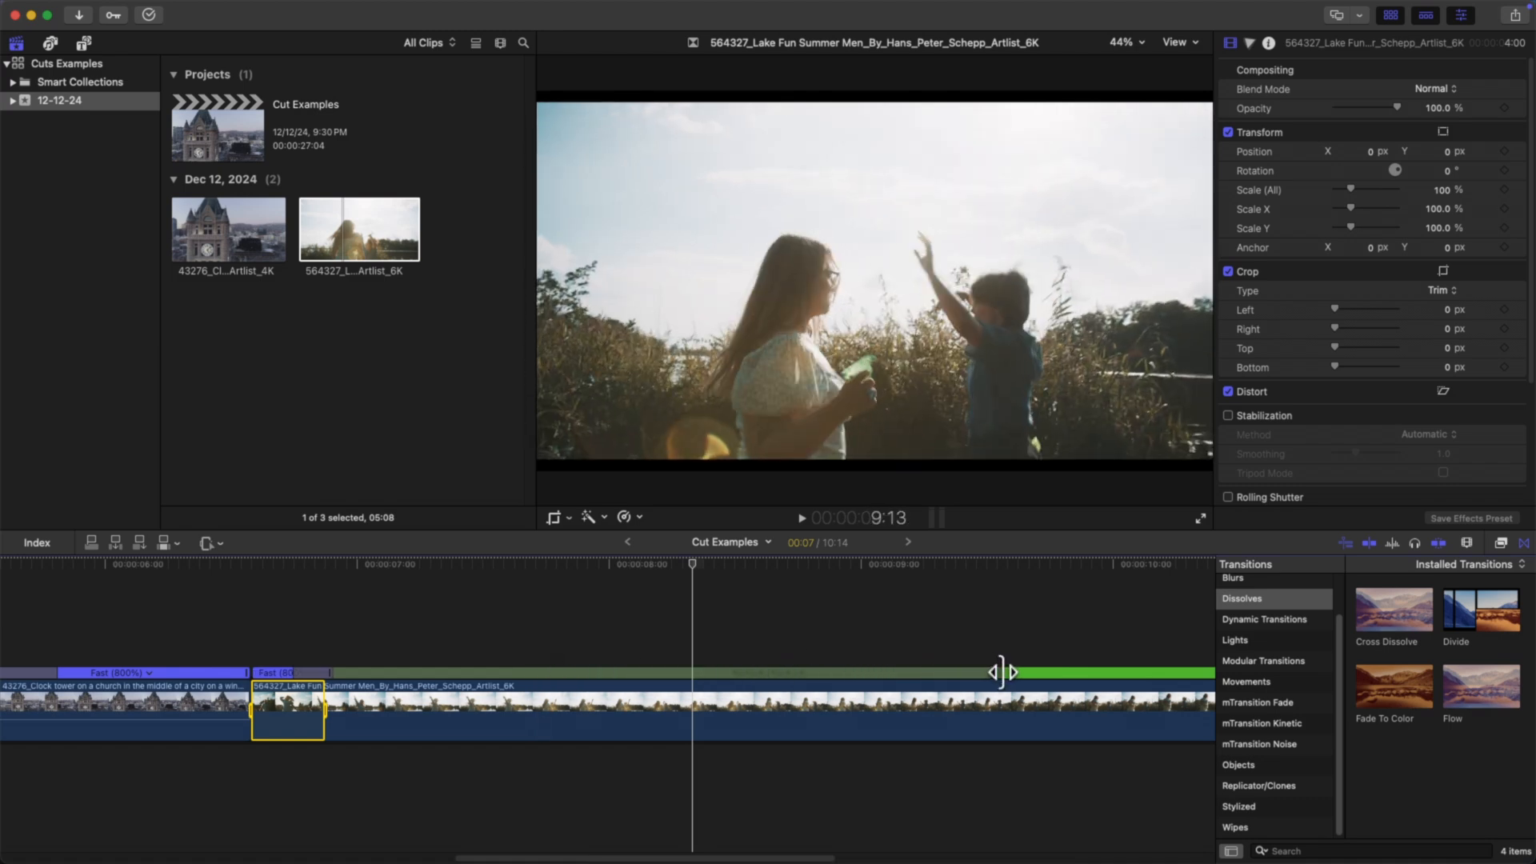
# - Widen the lake clip's speed transition handle so it eases from 8x back to normal speed
pyautogui.click(715, 669)
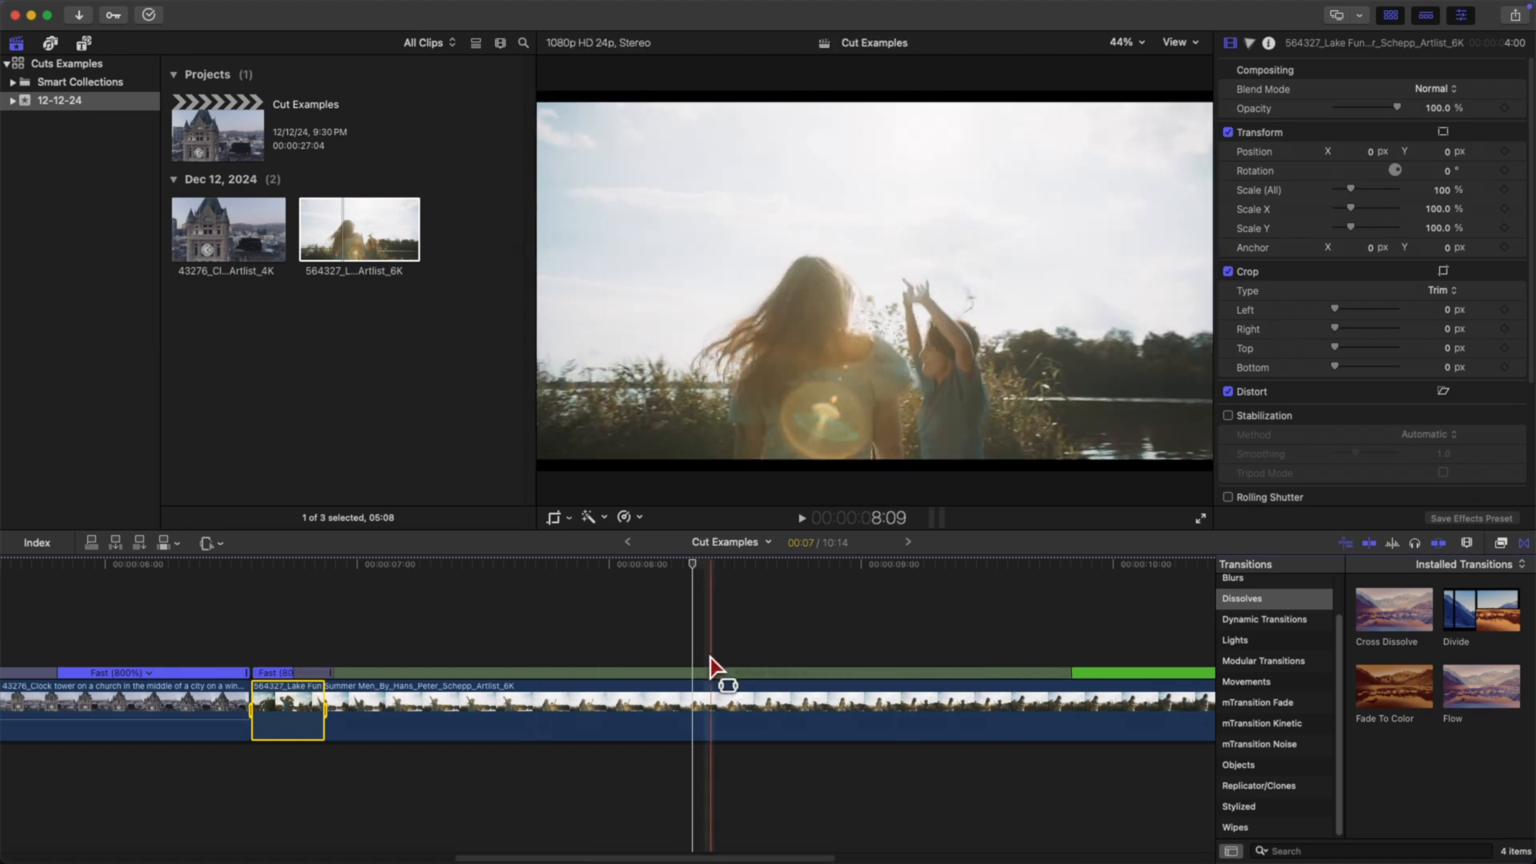